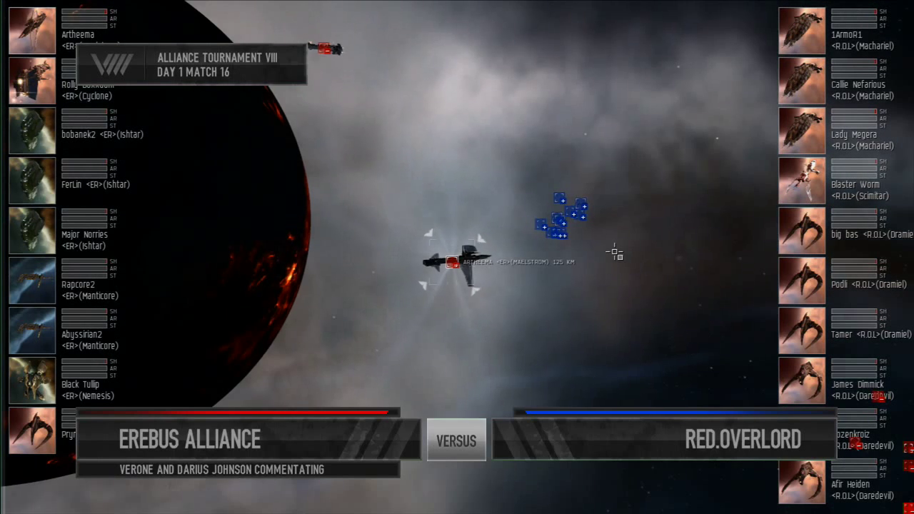
pyautogui.moveTo(583, 270)
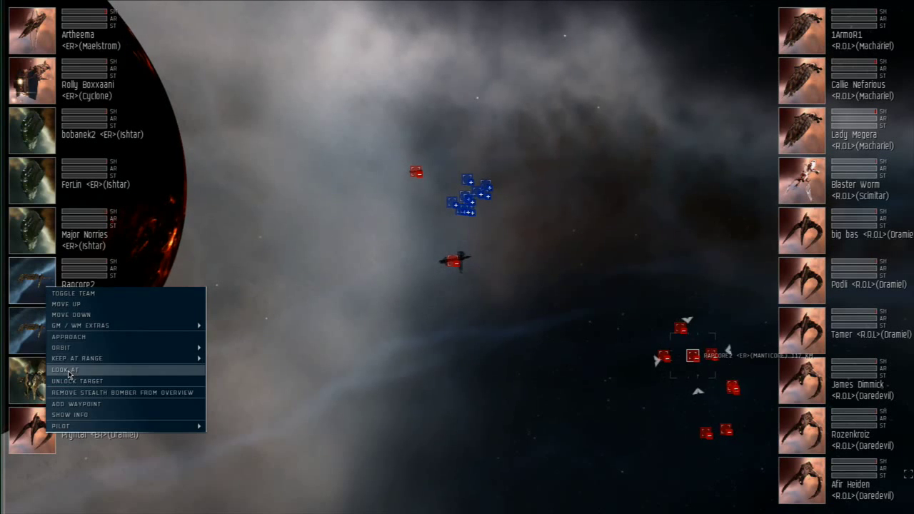
pyautogui.click(64, 368)
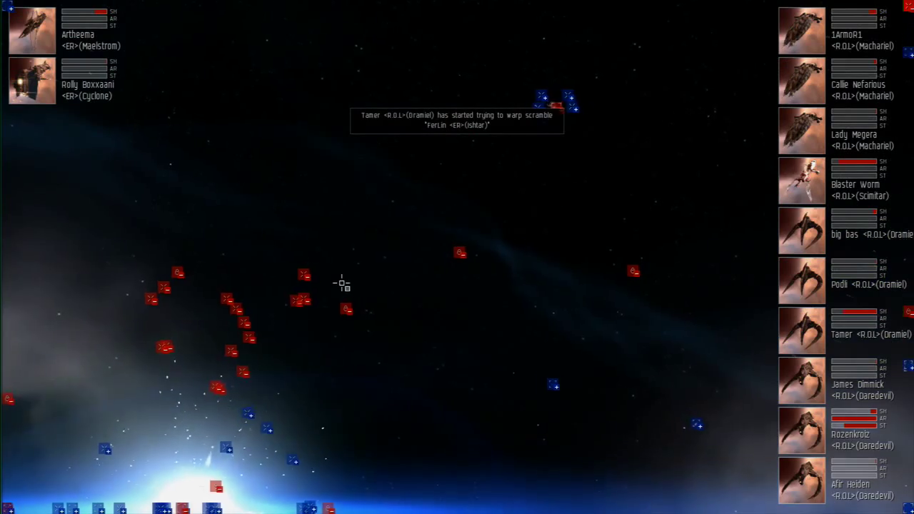
# Focus the camera on a Red.Overlord Daredevil via 'Look At' on its pilot portrait.
pyautogui.rightClick(857, 434)
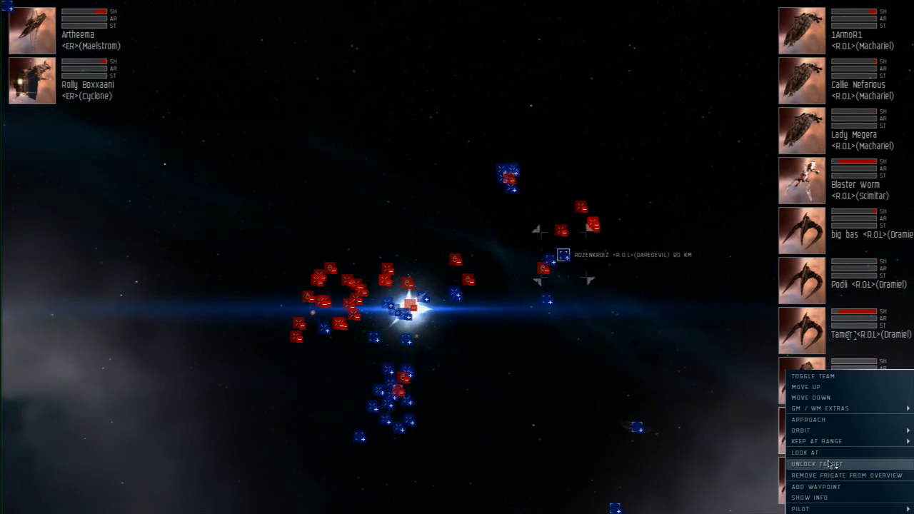
pyautogui.click(817, 462)
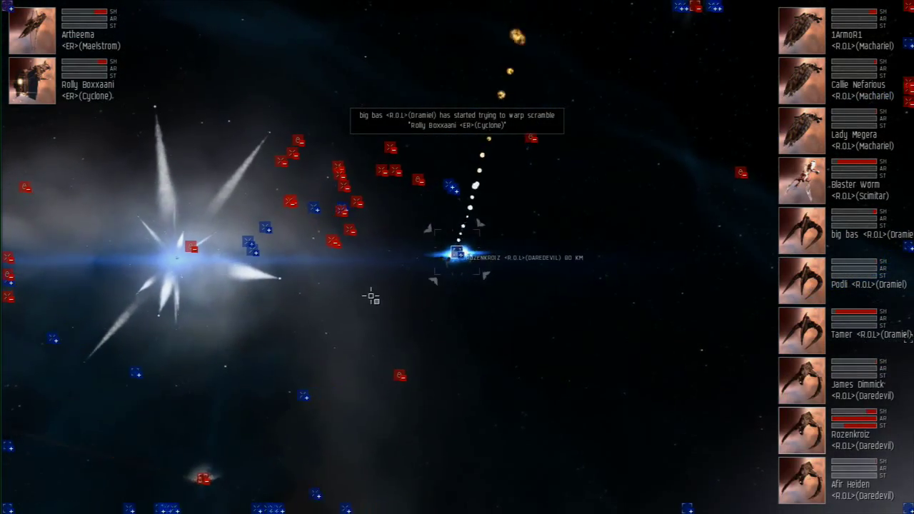